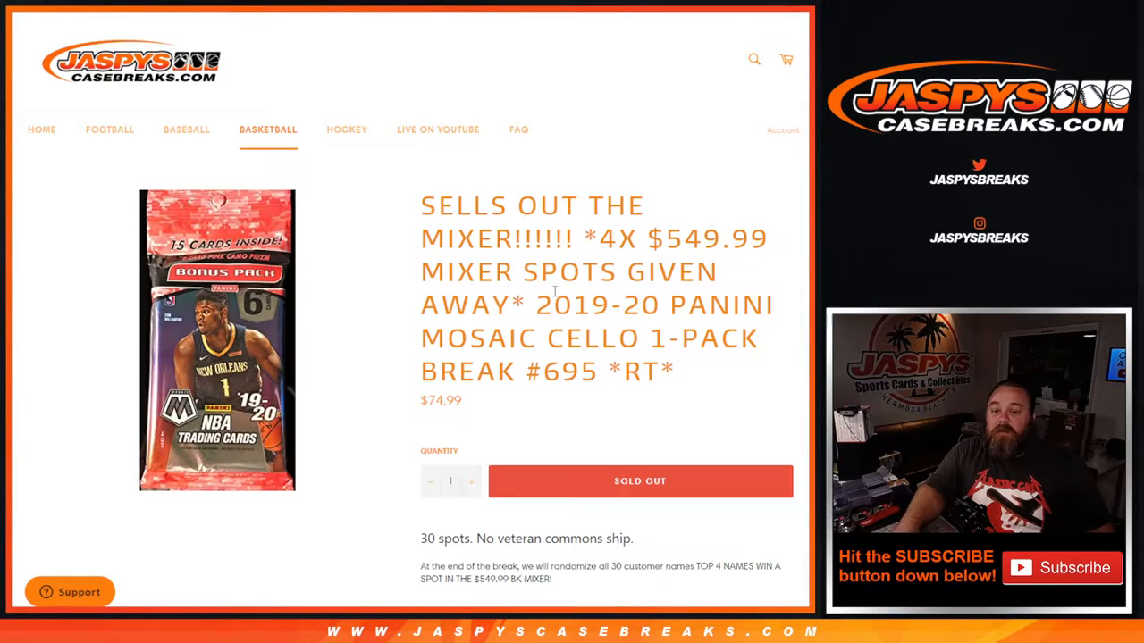
{"action": "mouse_move", "coordinate": [653, 424]}
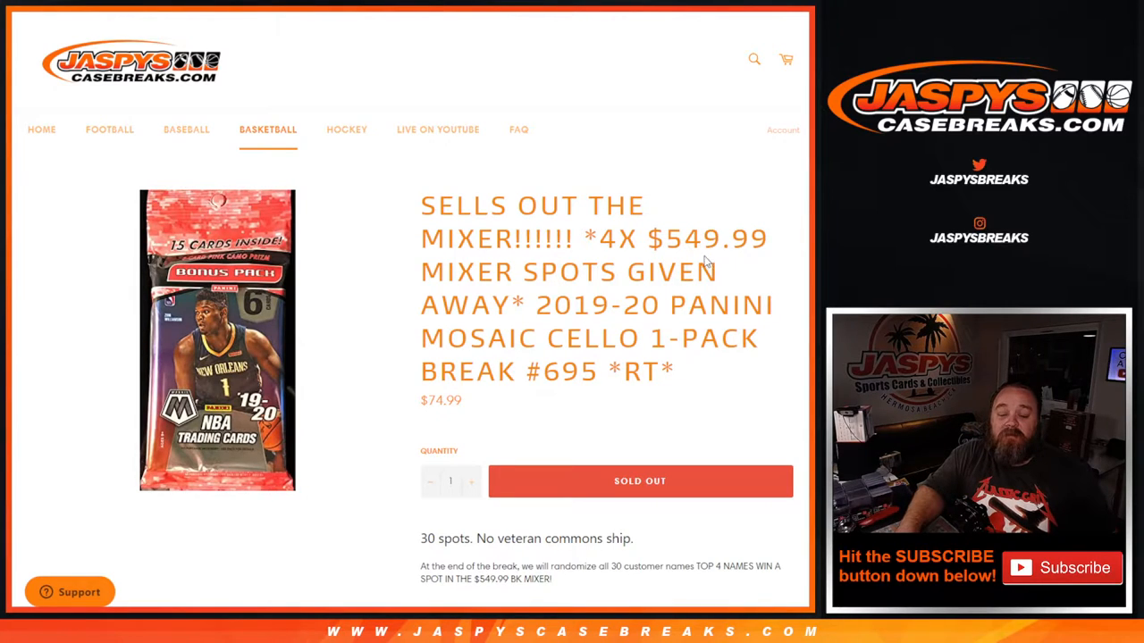
{"action": "mouse_move", "coordinate": [551, 542]}
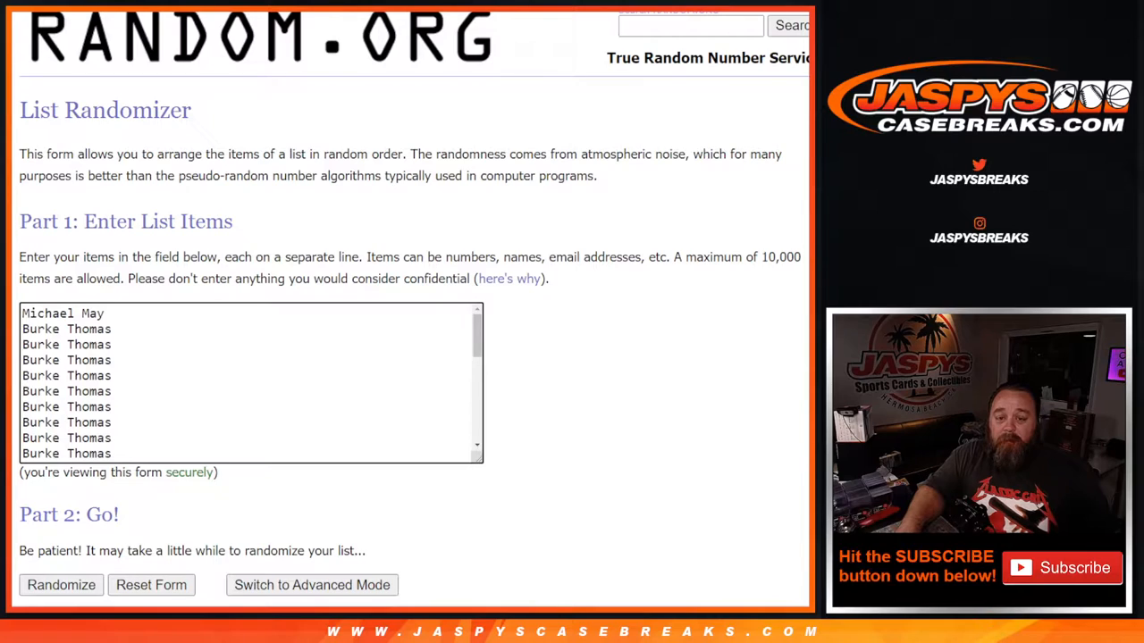
Scroll through the customer names and NBA team list in the List Randomizer box.
{"action": "scroll", "scroll_direction": "down", "scroll_amount": 3}
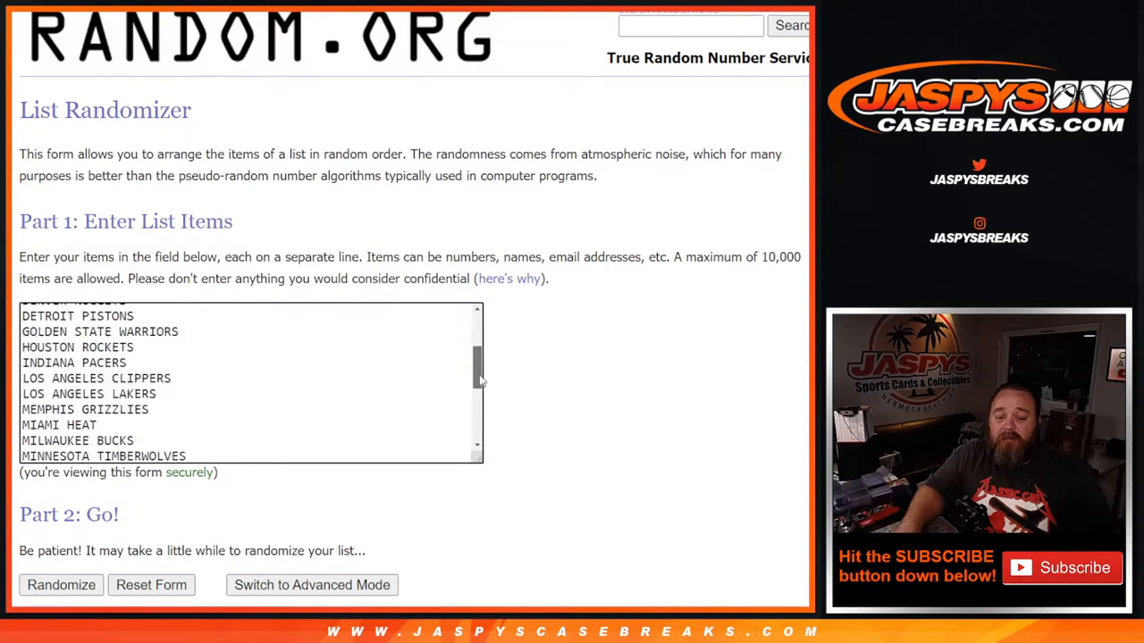
{"action": "scroll", "scroll_direction": "up", "scroll_amount": 3}
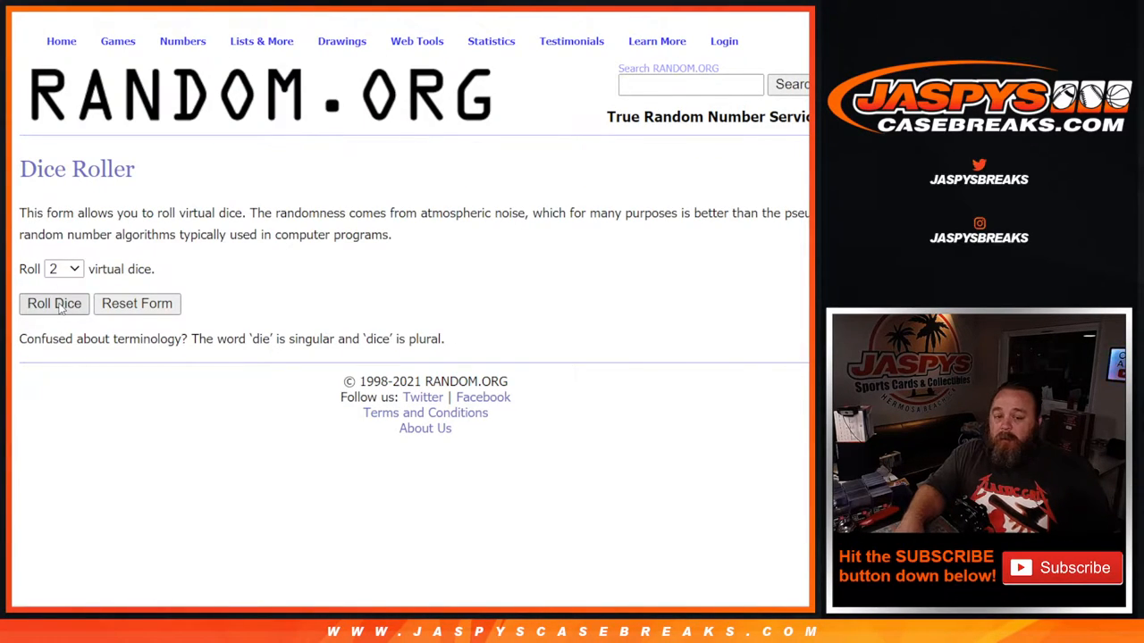
Roll the two virtual dice to get the number of shuffles.
{"action": "left_click", "coordinate": [54, 303]}
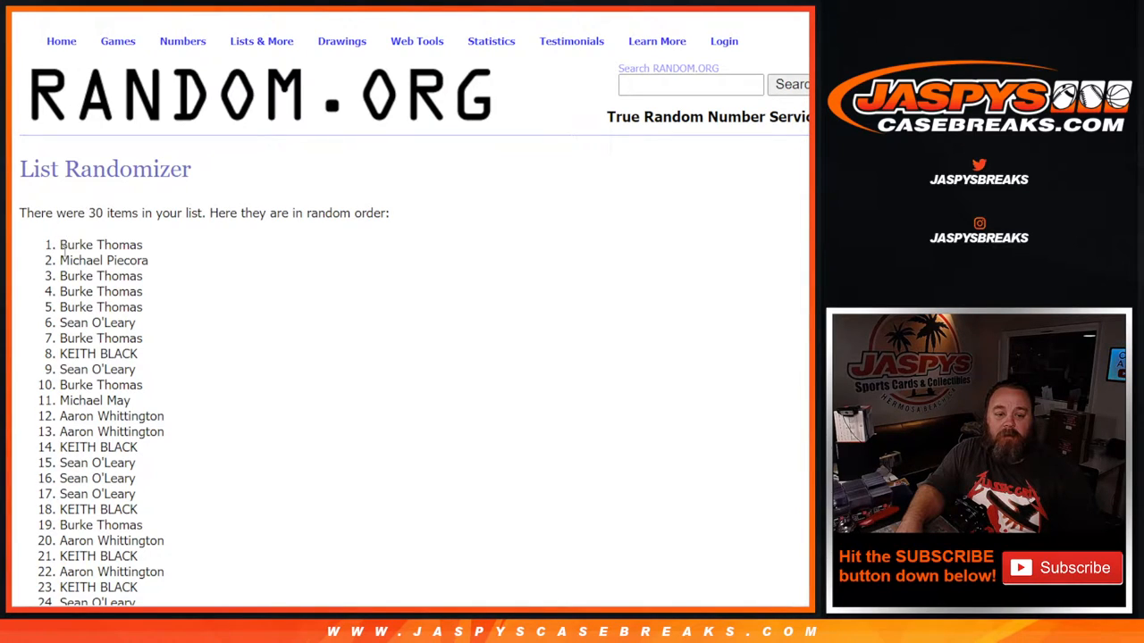
Scroll the List Randomizer page showing the shuffled 30 NBA teams.
{"action": "scroll", "scroll_direction": "down", "scroll_amount": 3}
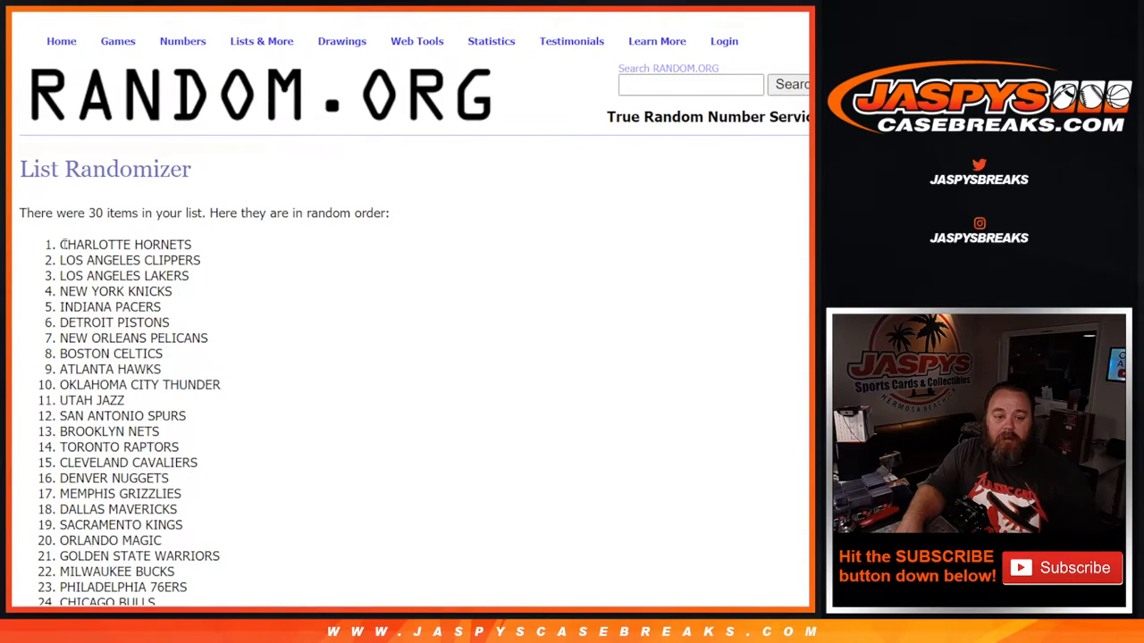
Scroll down the sheet pairing customer names (column A) with teams (column B).
{"action": "scroll", "scroll_direction": "down", "scroll_amount": 3}
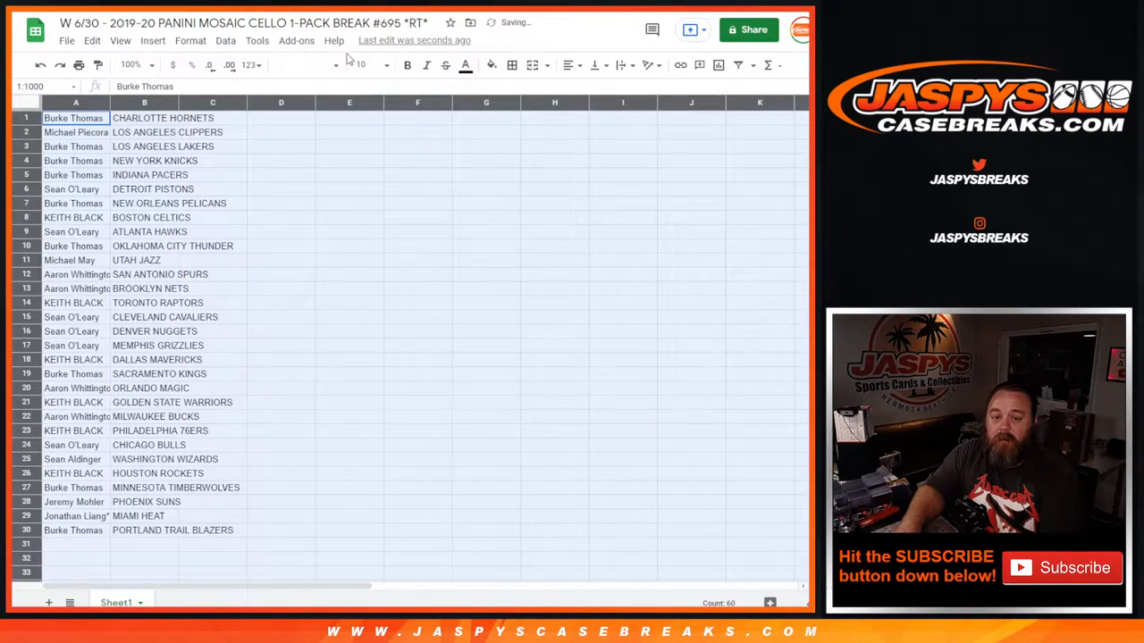
Enlarge and bold the pairs, noting the New York Knicks and Memphis Grizzlies customers.
{"action": "left_click", "coordinate": [386, 65]}
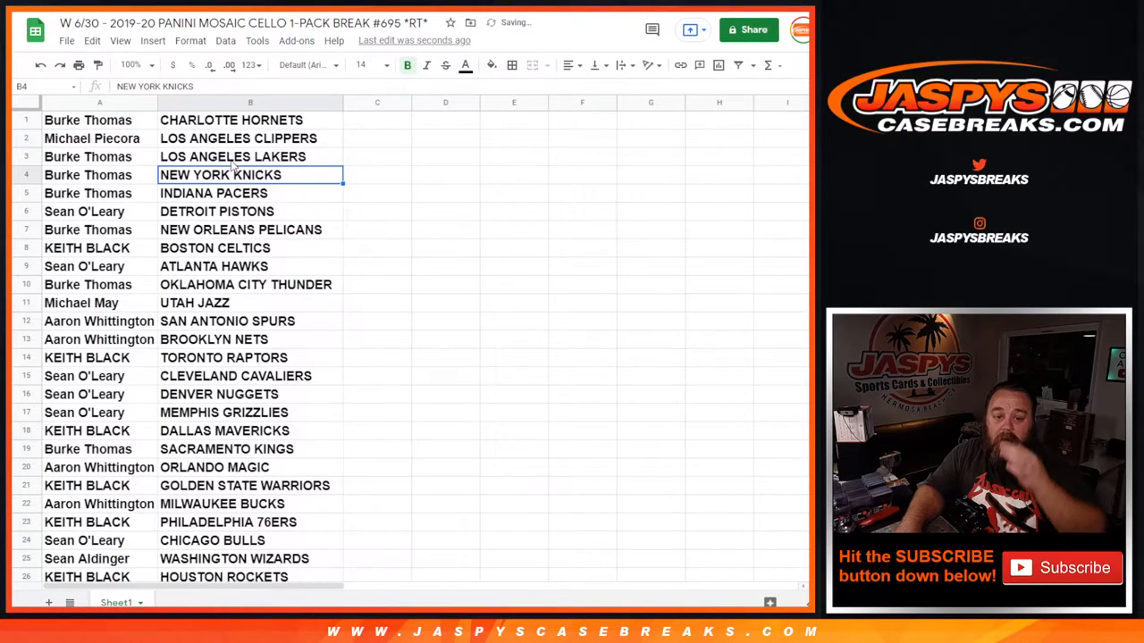
{"action": "left_click", "coordinate": [88, 156]}
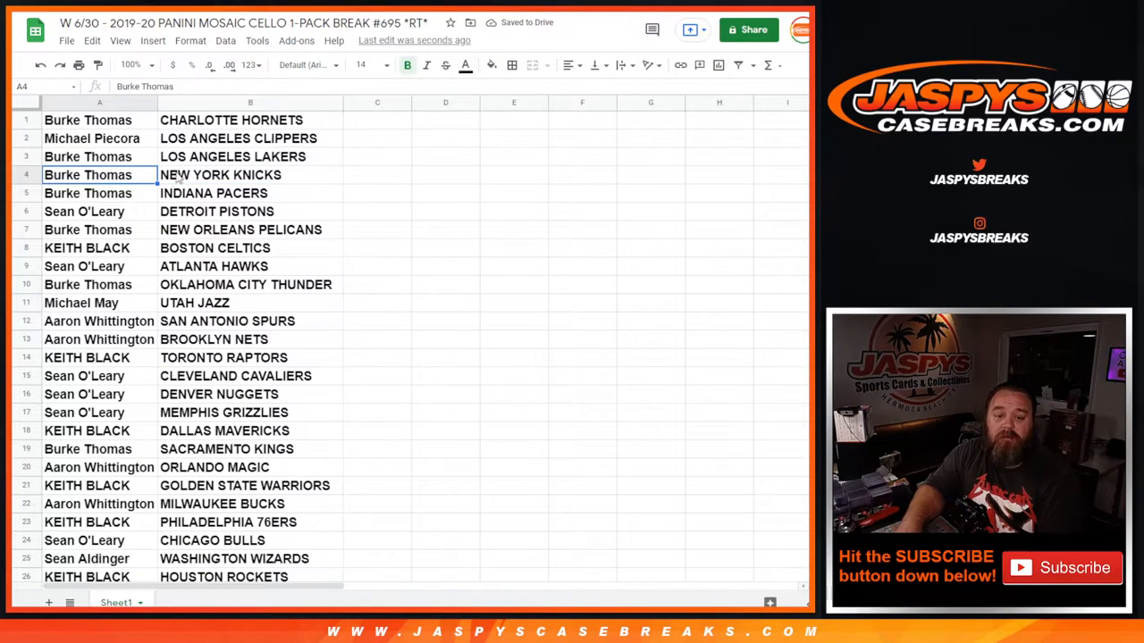
{"action": "left_click", "coordinate": [88, 230]}
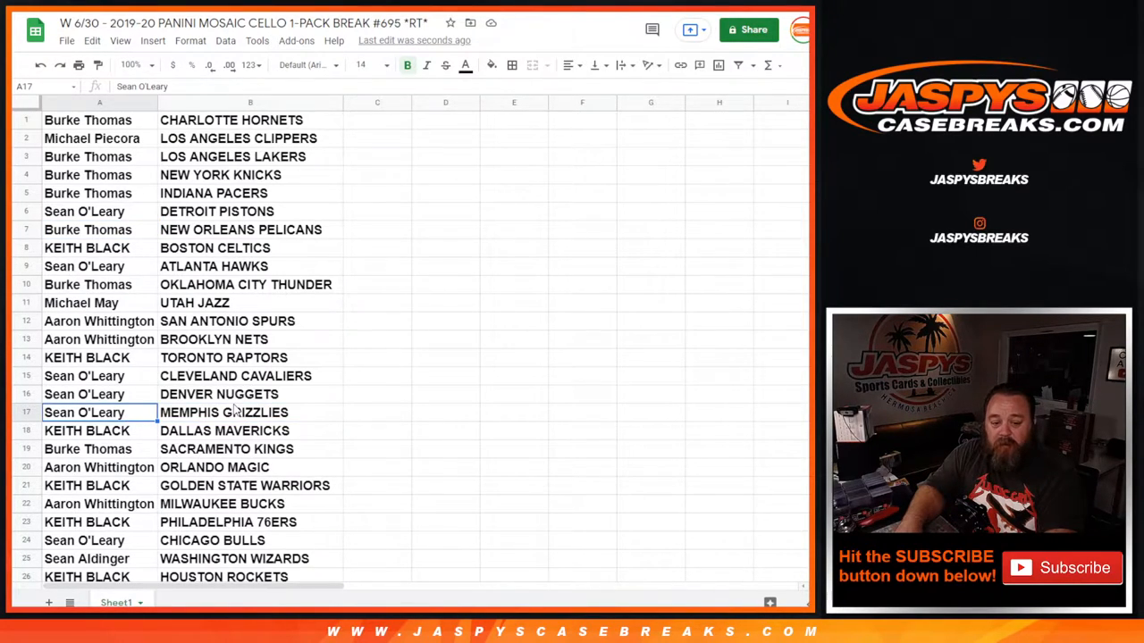
Note the Washington Wizards pairing, then select all pairs and sort them by team.
{"action": "scroll", "scroll_direction": "down", "scroll_amount": 3}
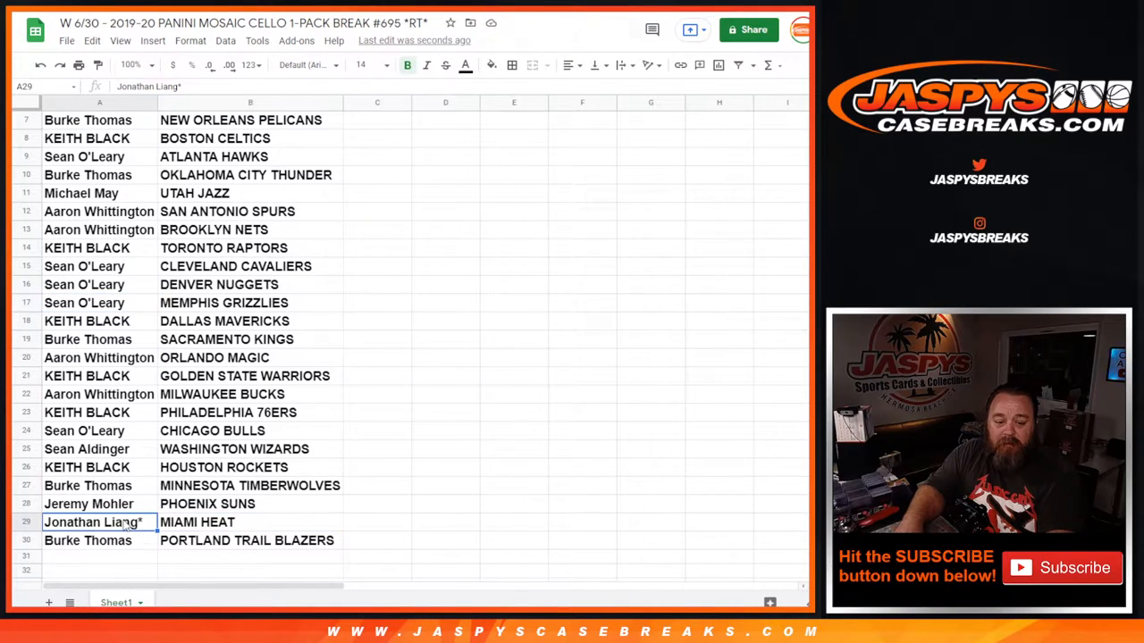
{"action": "left_click", "coordinate": [250, 449]}
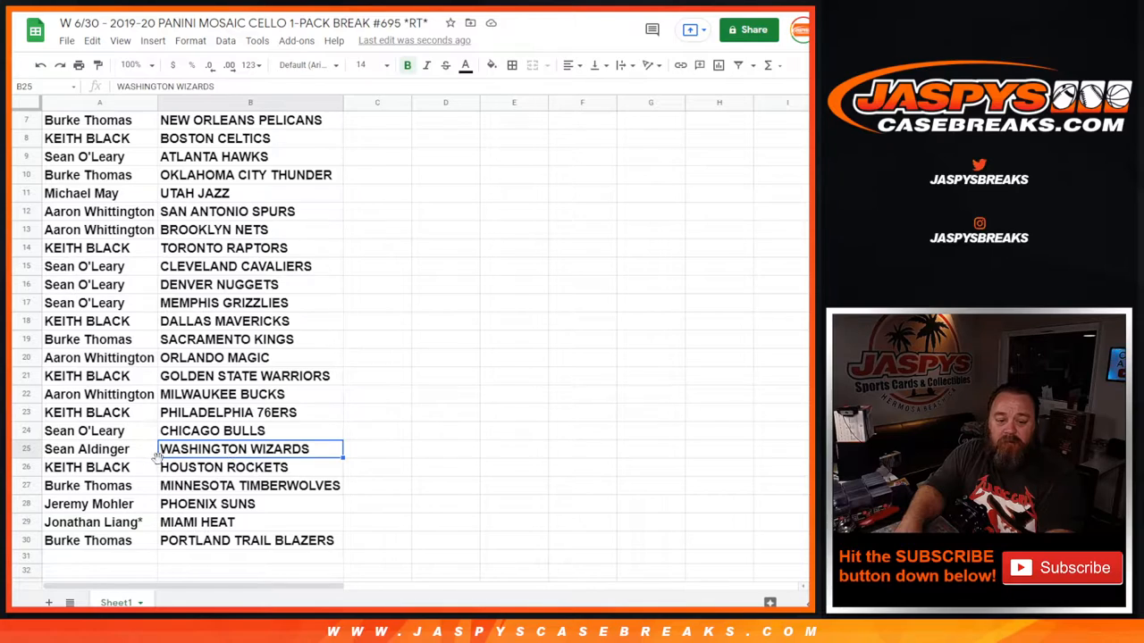
{"action": "left_click", "coordinate": [87, 448]}
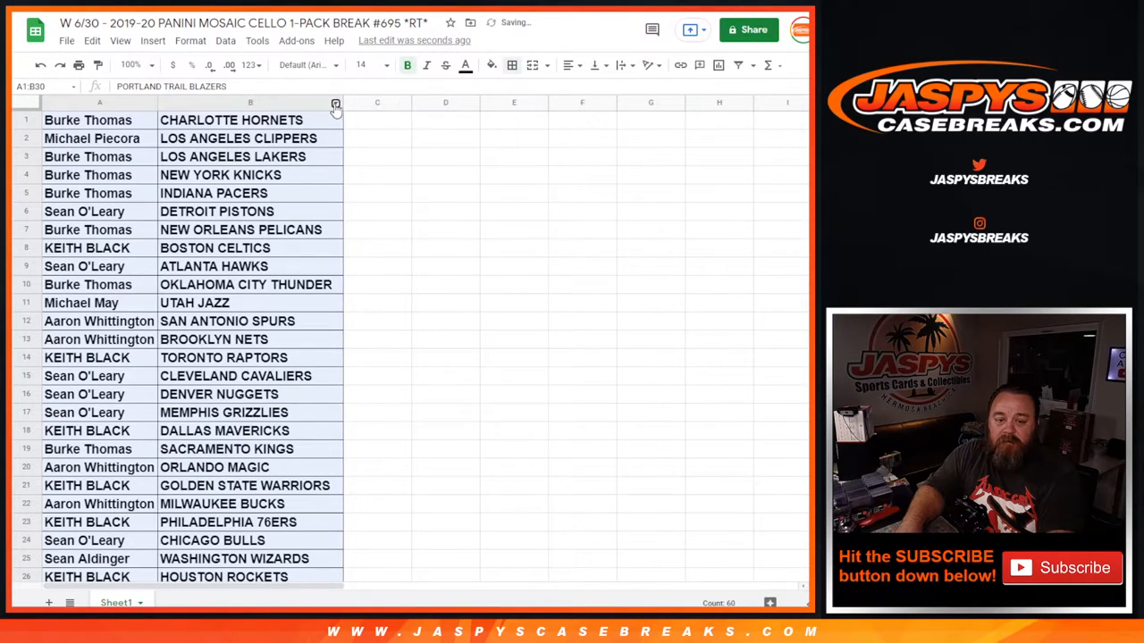
{"action": "left_click", "coordinate": [335, 105]}
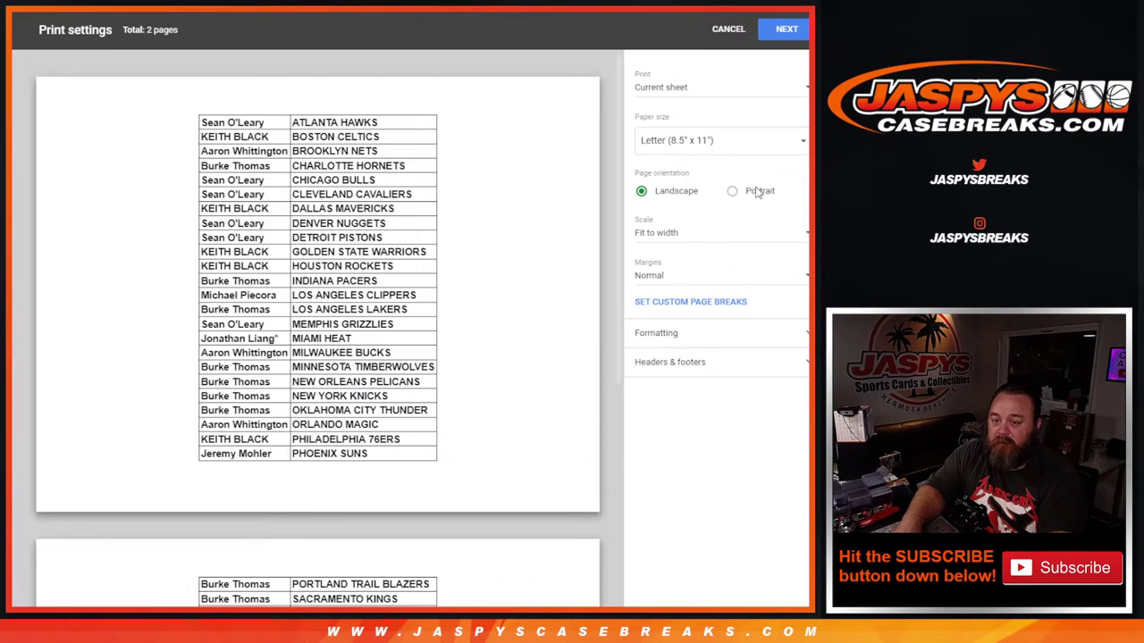
Set the printout to portrait orientation and return to the RANDOM.ORG dice roller.
{"action": "left_click", "coordinate": [732, 190]}
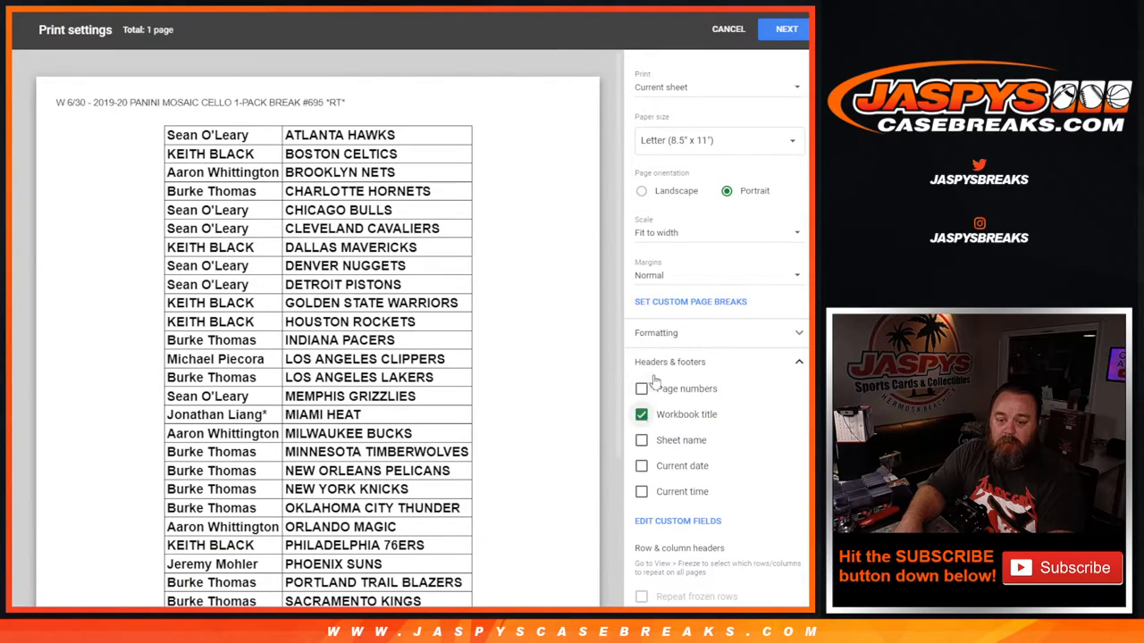
{"action": "left_click", "coordinate": [727, 28]}
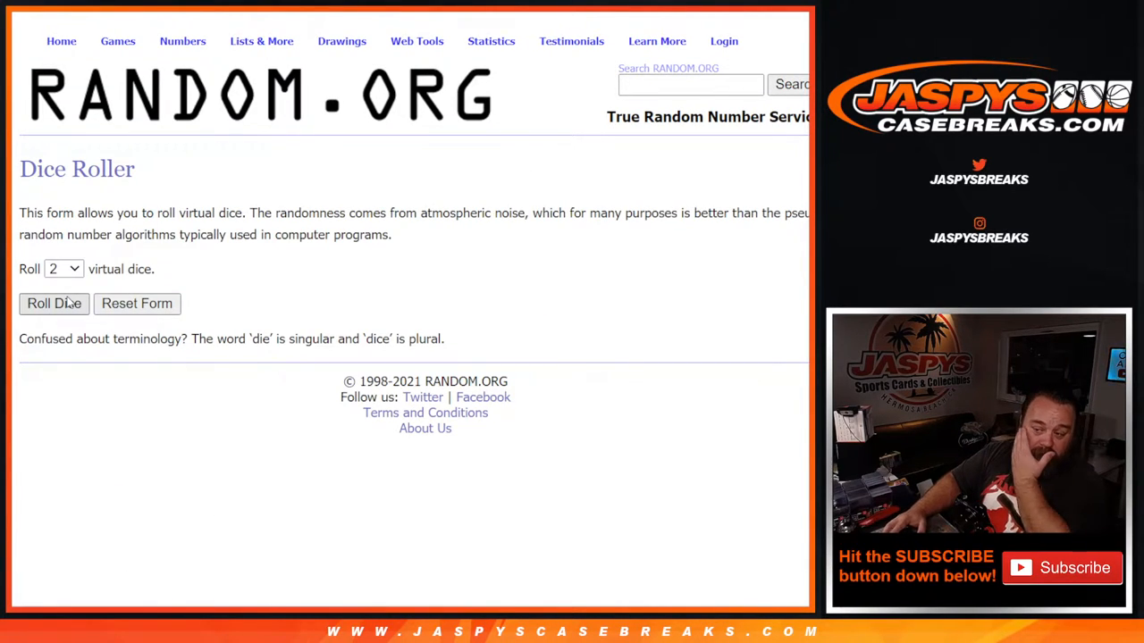
Roll the two dice again and randomize the 30 customer names.
{"action": "left_click", "coordinate": [54, 302]}
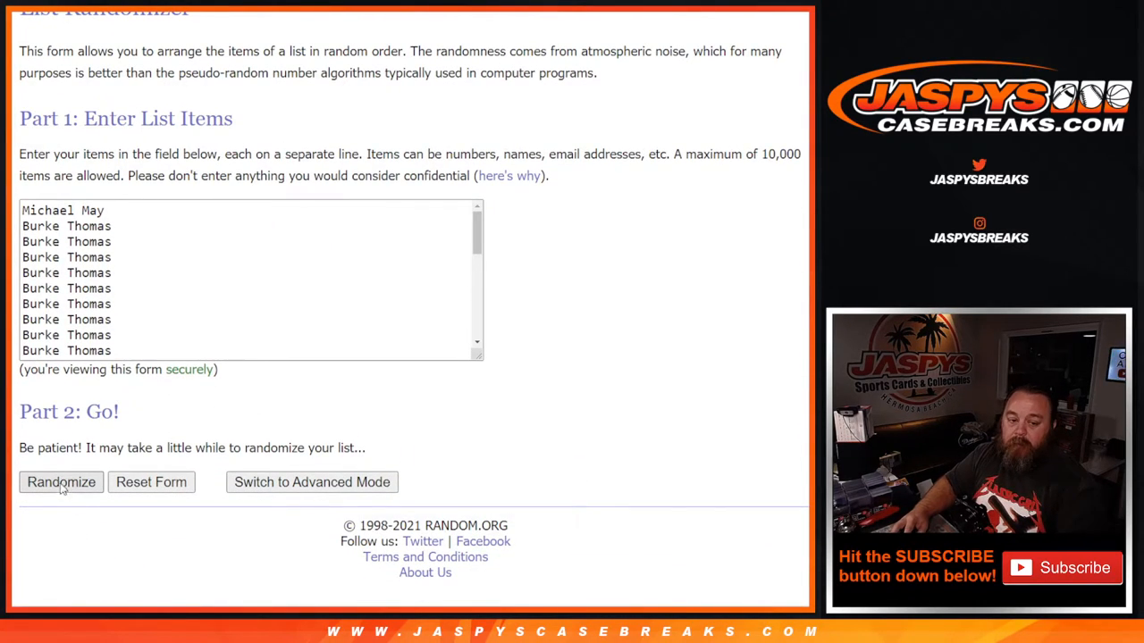
{"action": "left_click", "coordinate": [60, 481]}
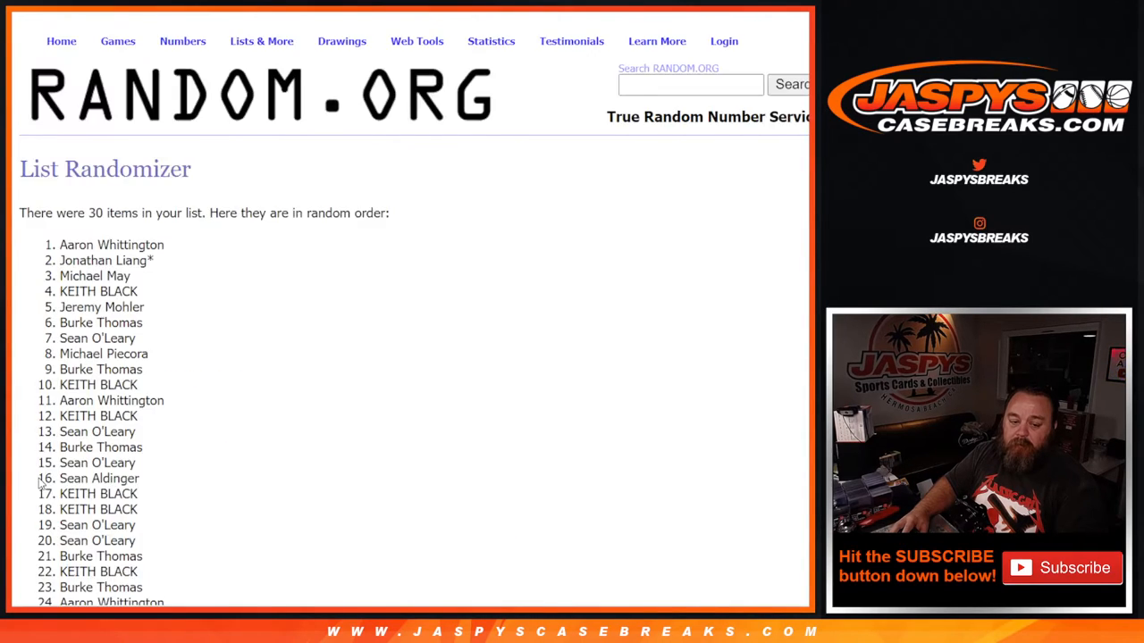
{"action": "scroll", "scroll_direction": "down", "scroll_amount": 3}
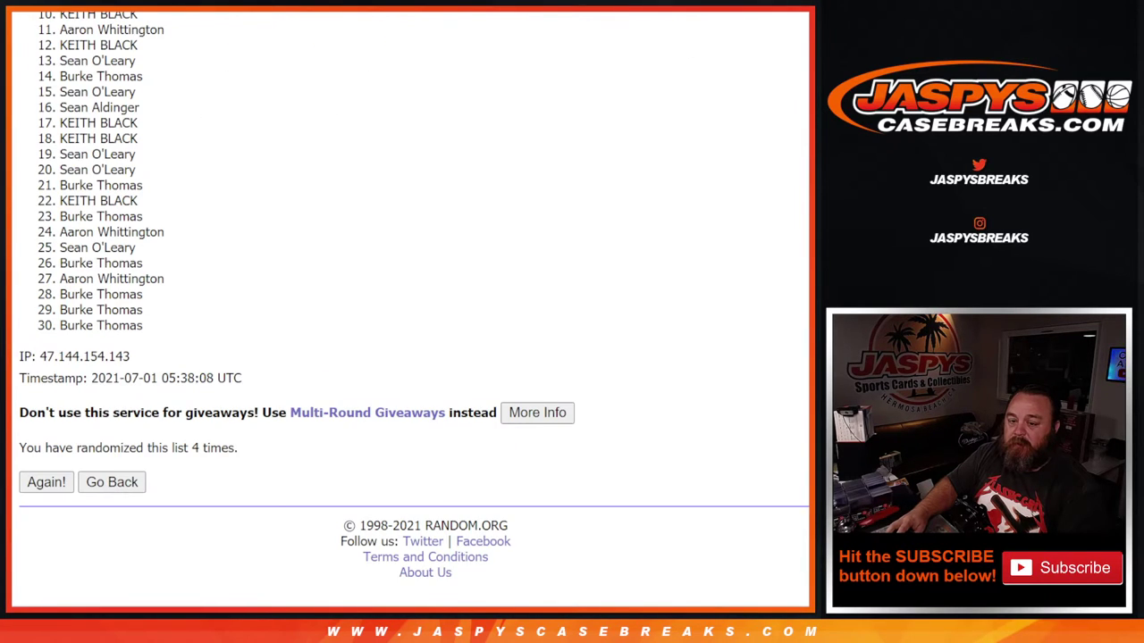
{"action": "scroll", "scroll_direction": "up", "scroll_amount": 3}
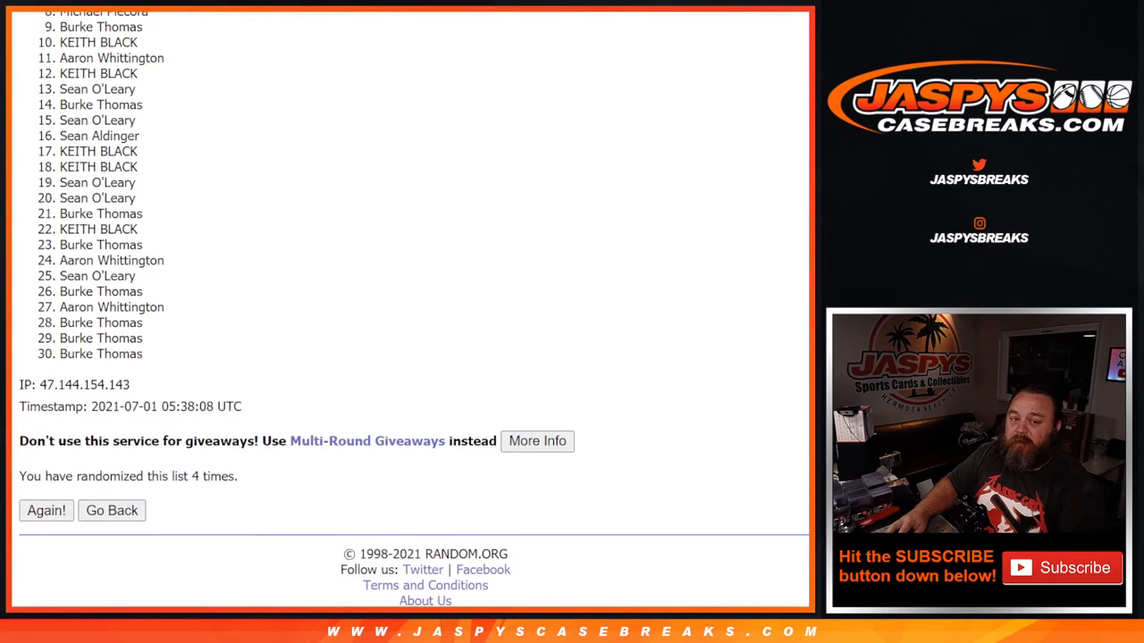
{"action": "scroll", "scroll_direction": "up", "scroll_amount": 3}
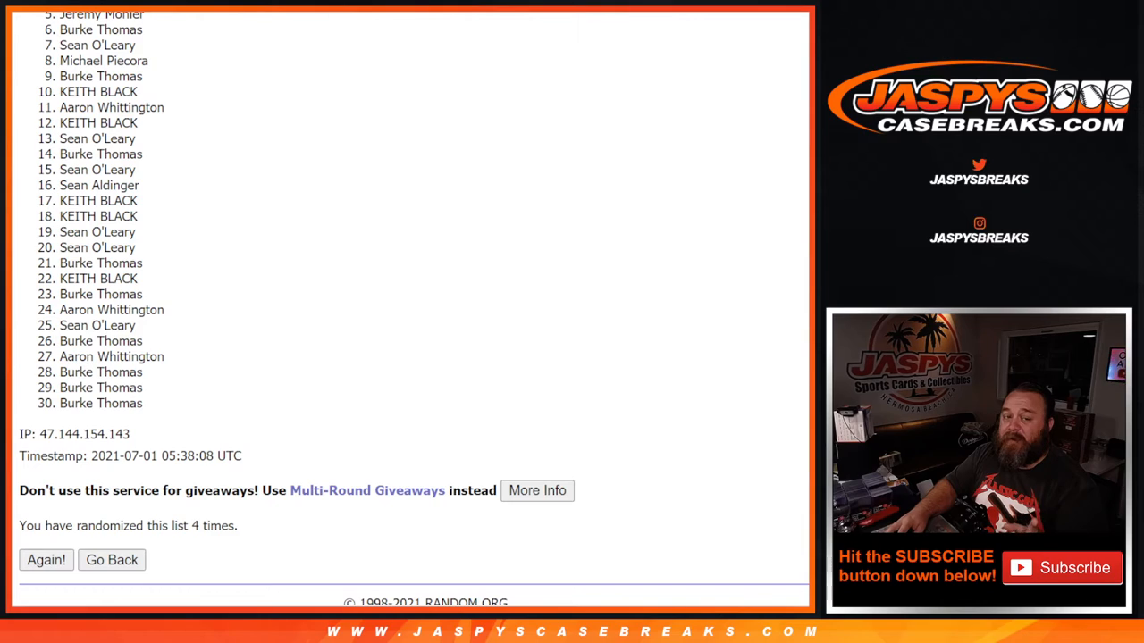
{"action": "scroll", "scroll_direction": "up", "scroll_amount": 3}
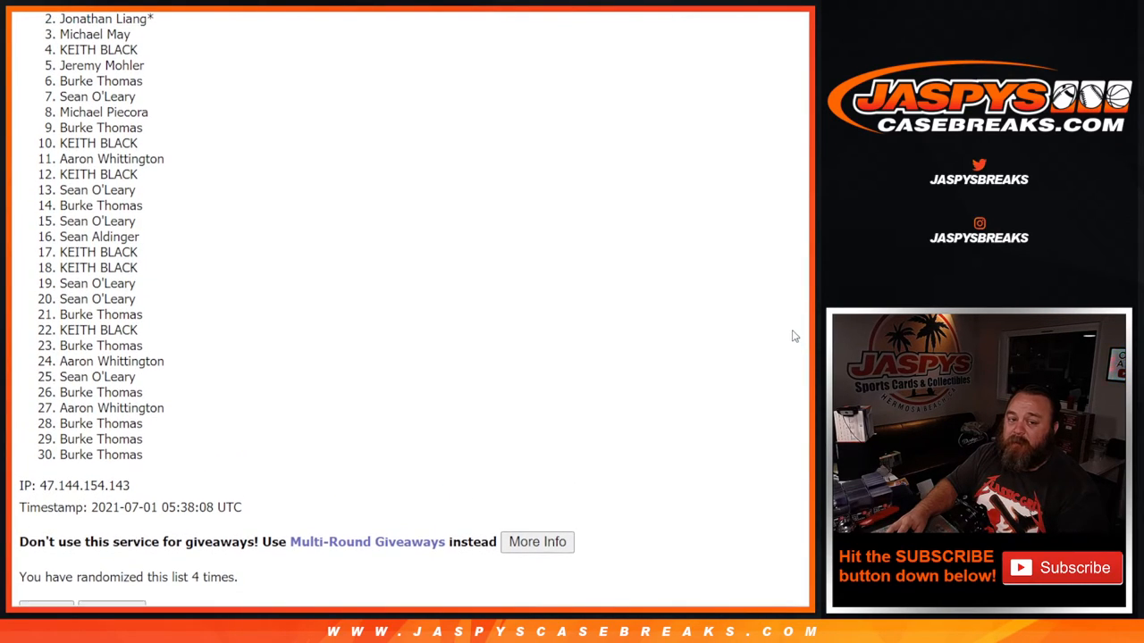
{"action": "scroll", "scroll_direction": "up", "scroll_amount": 3}
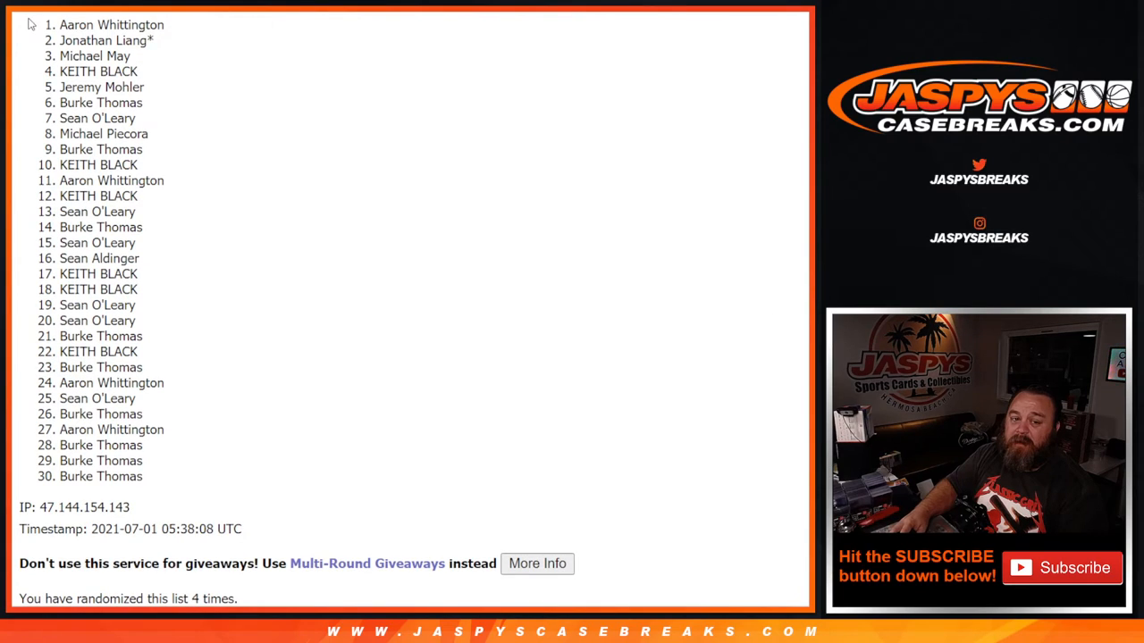
{"action": "left_click_drag", "start_coordinate": [80, 24], "coordinate": [116, 71]}
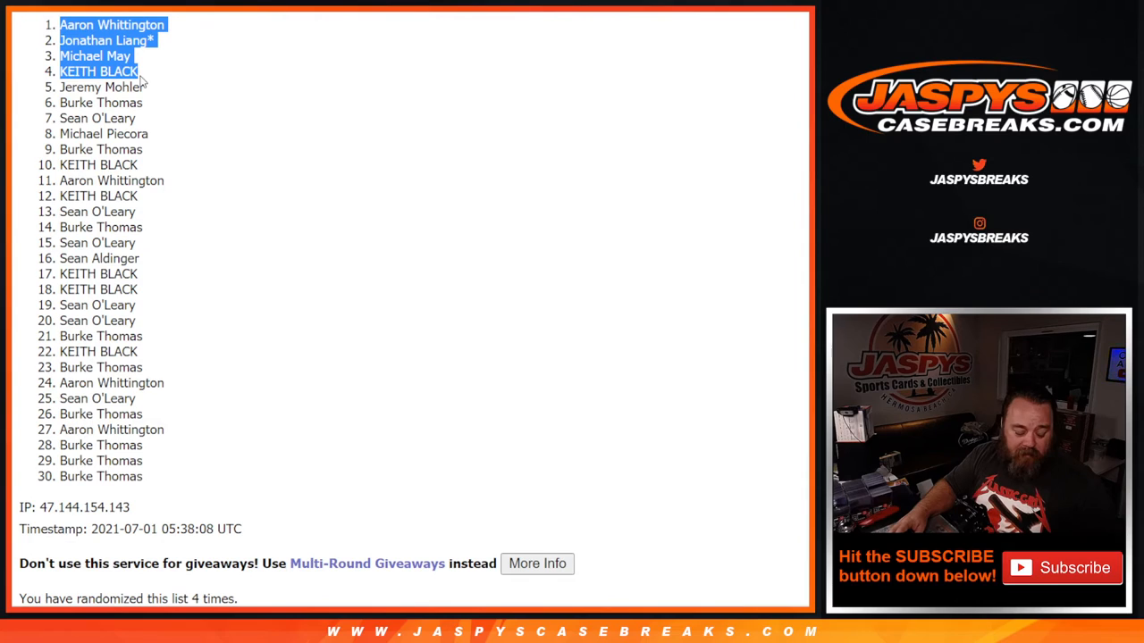
{"action": "scroll", "scroll_direction": "down", "scroll_amount": 3}
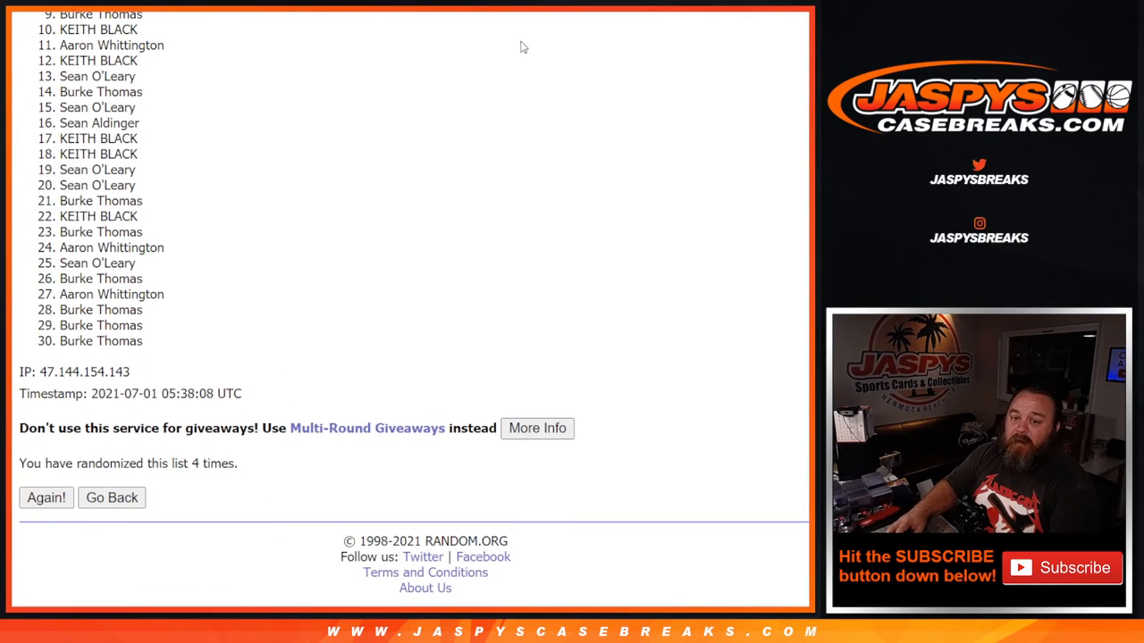